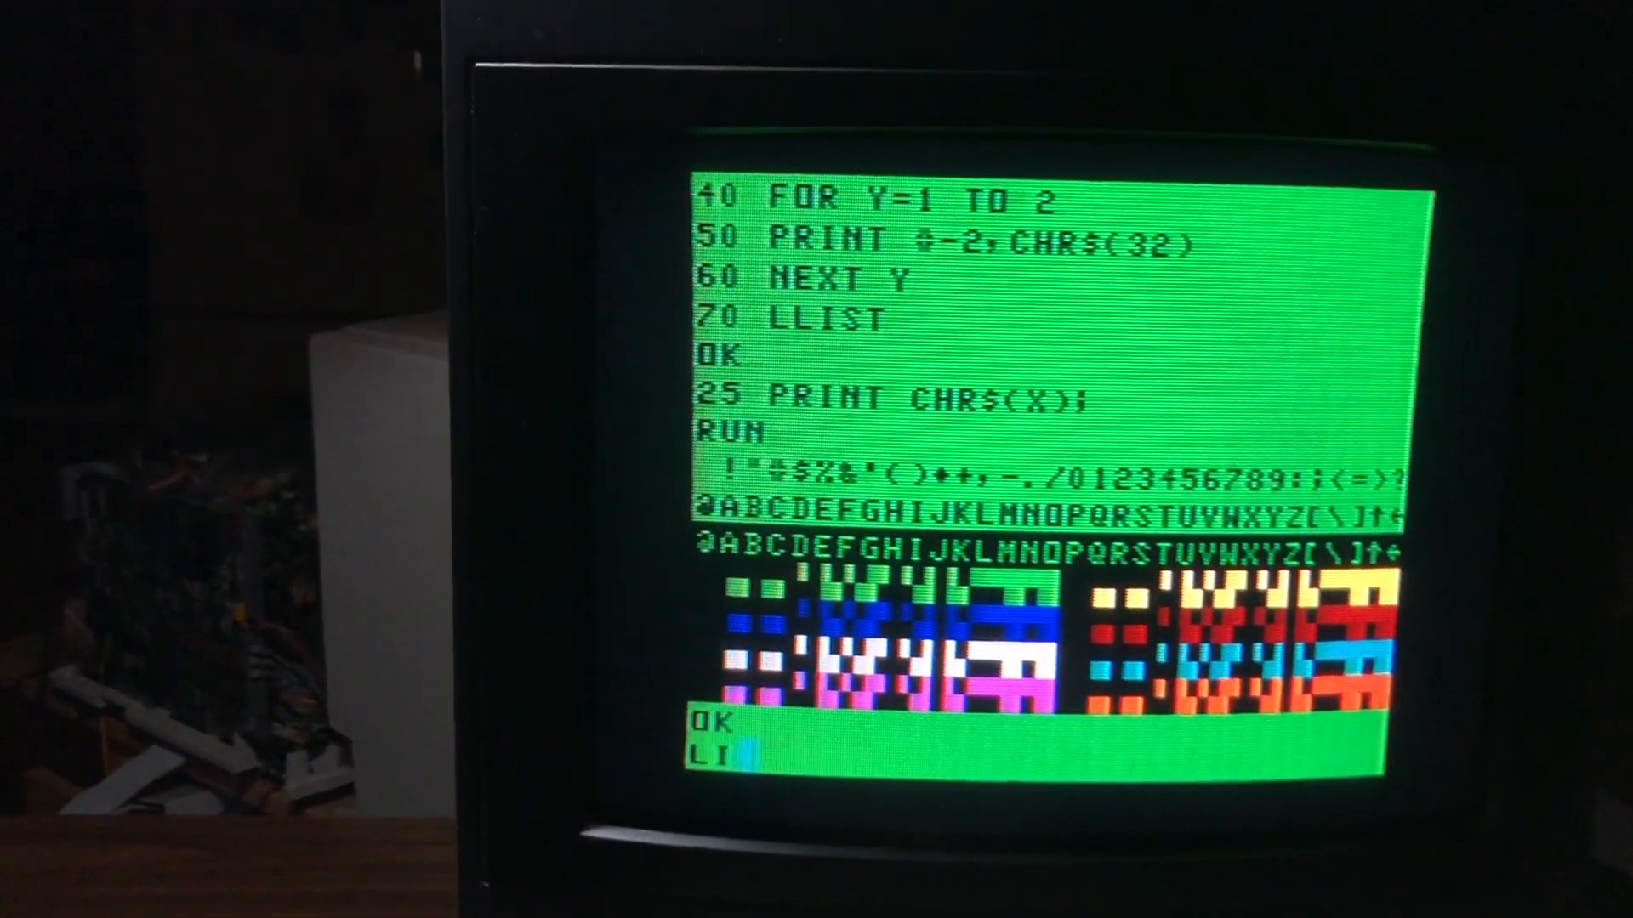
{"action": "type", "text": "ST"}
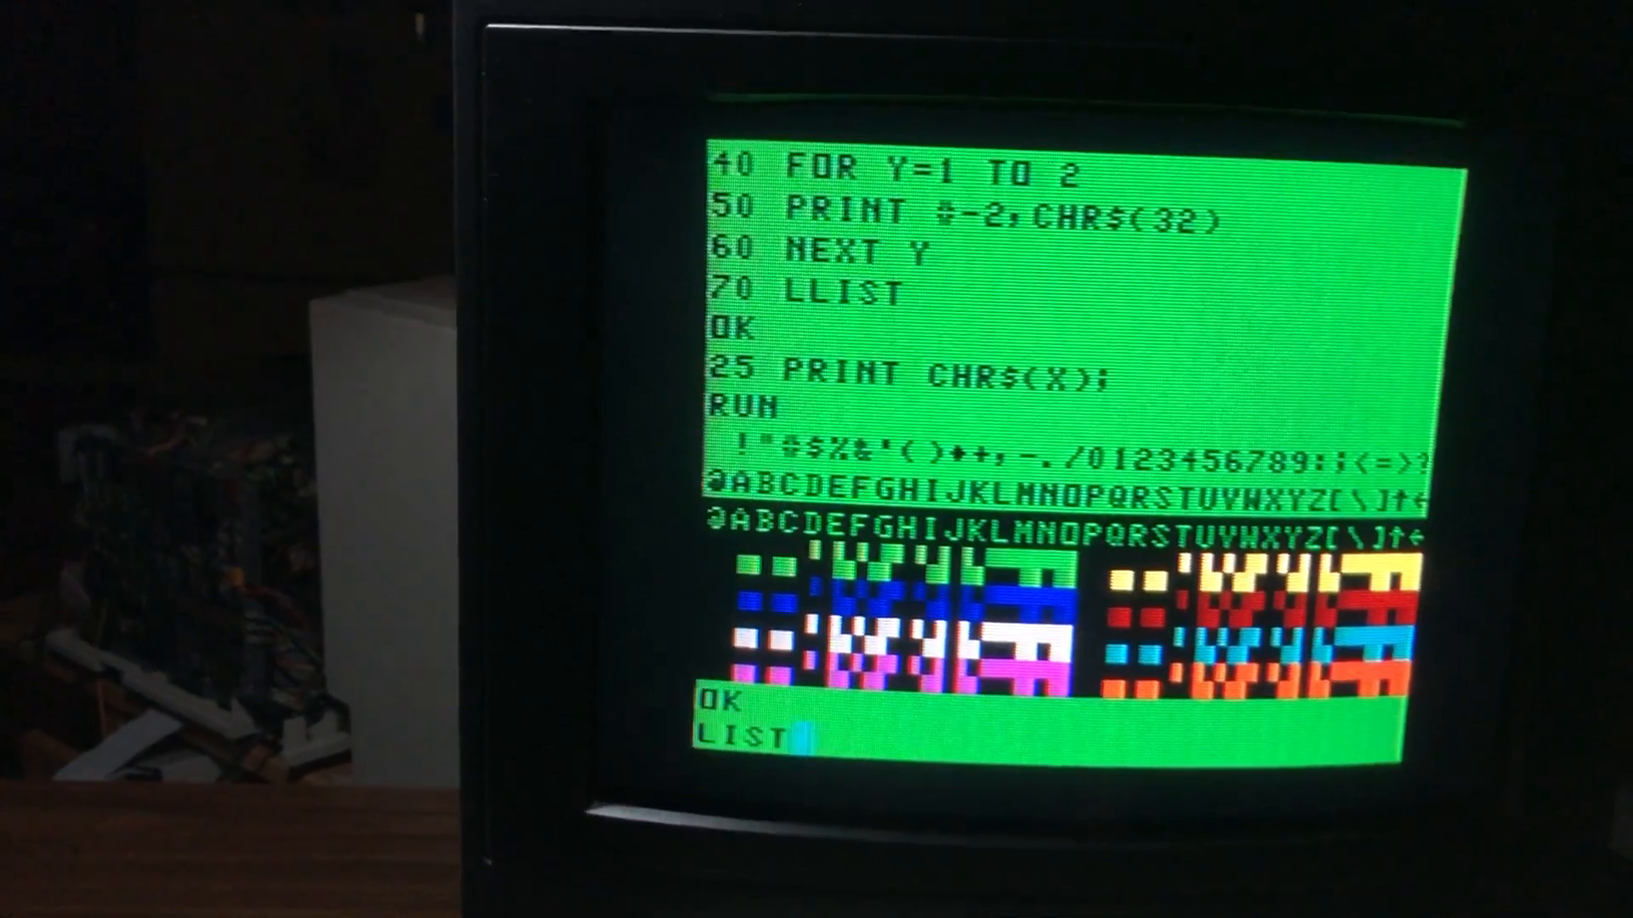